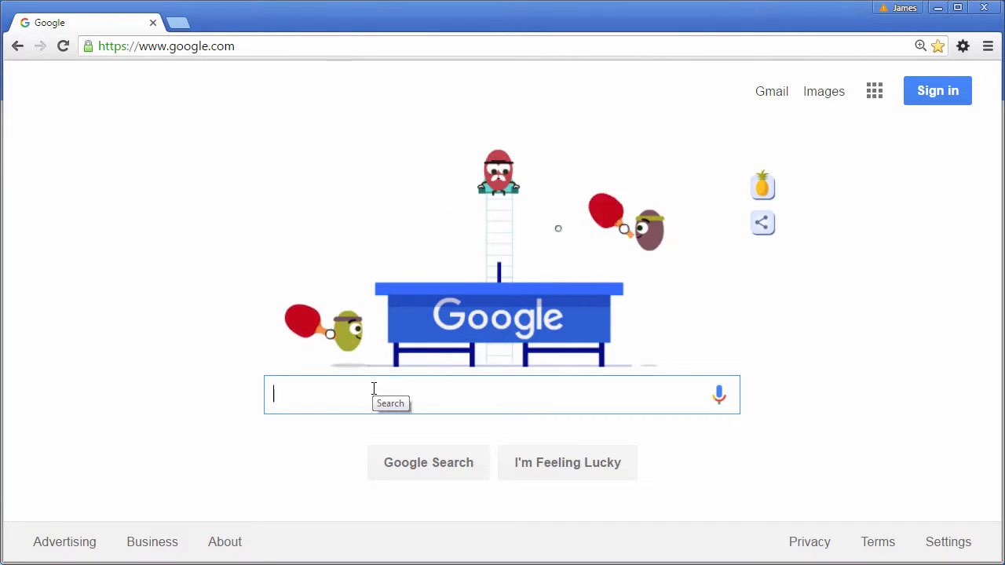
Search Google for 'mozilla x-ray goggles'
type("mozilla x-")
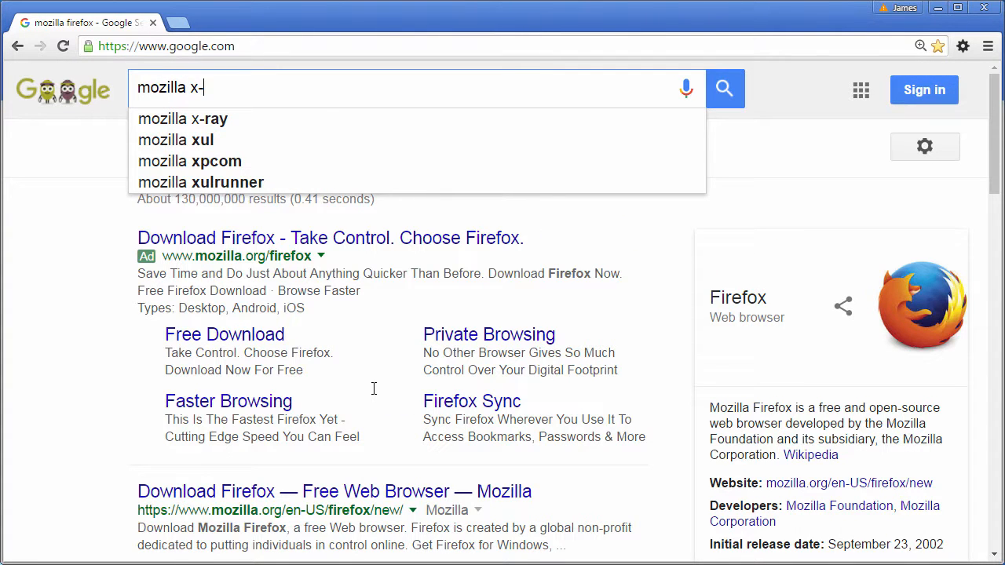
type("ray goggles")
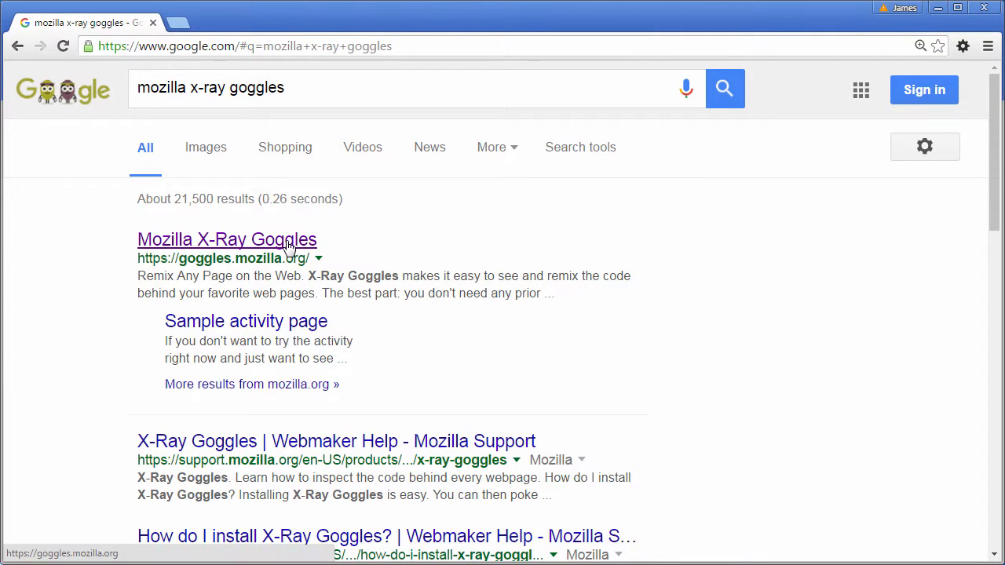
Open the X-Ray Goggles site, show Chrome's bookmarks bar, and install the bookmarklet there
left_click(227, 240)
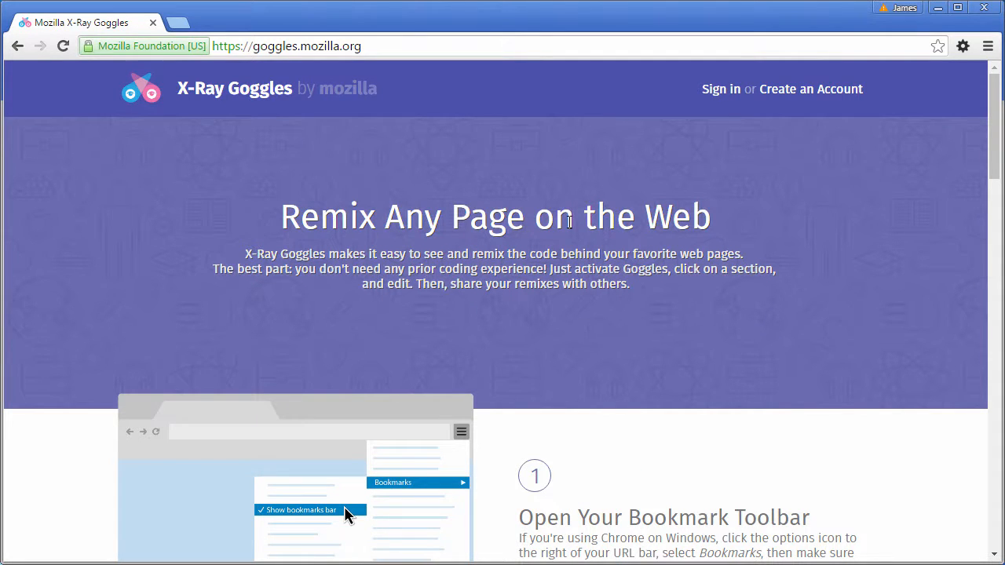
scroll("down", 3)
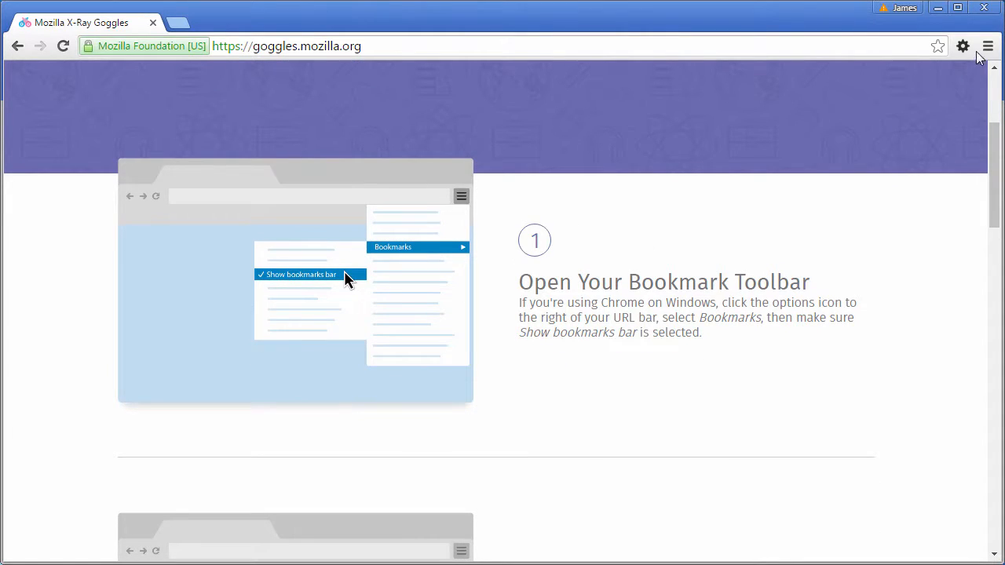
left_click(988, 46)
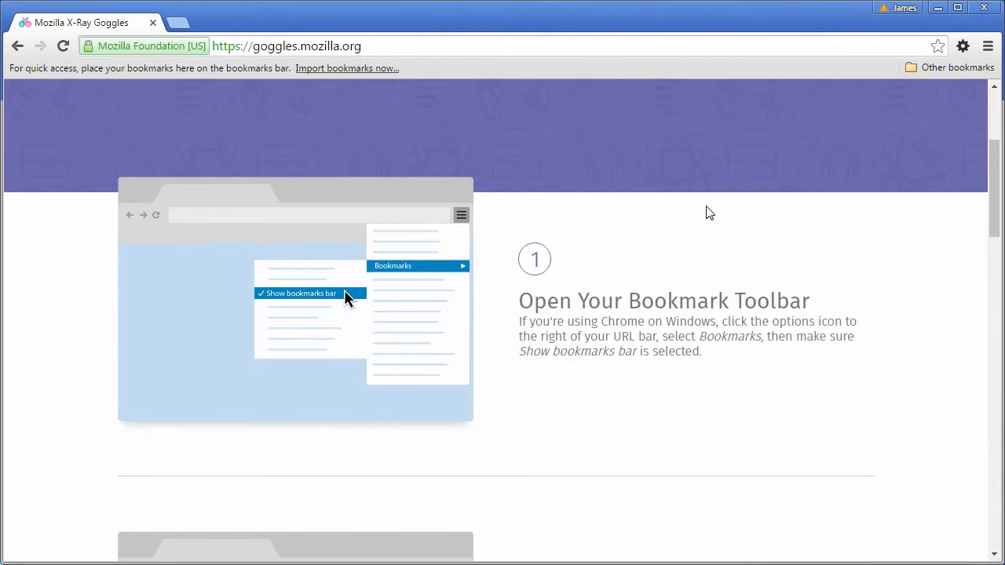
scroll("down", 3)
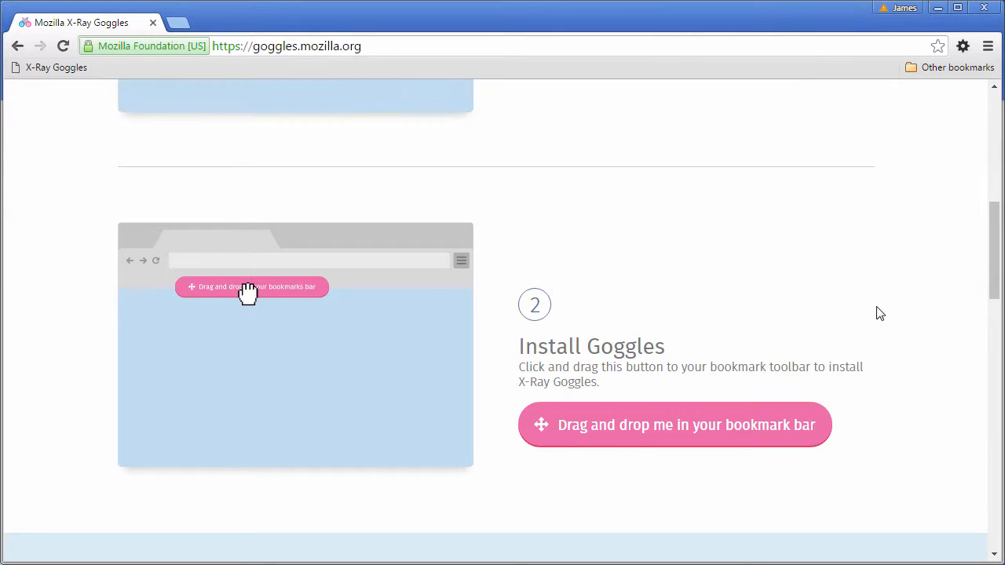
scroll("down", 3)
type("google.com")
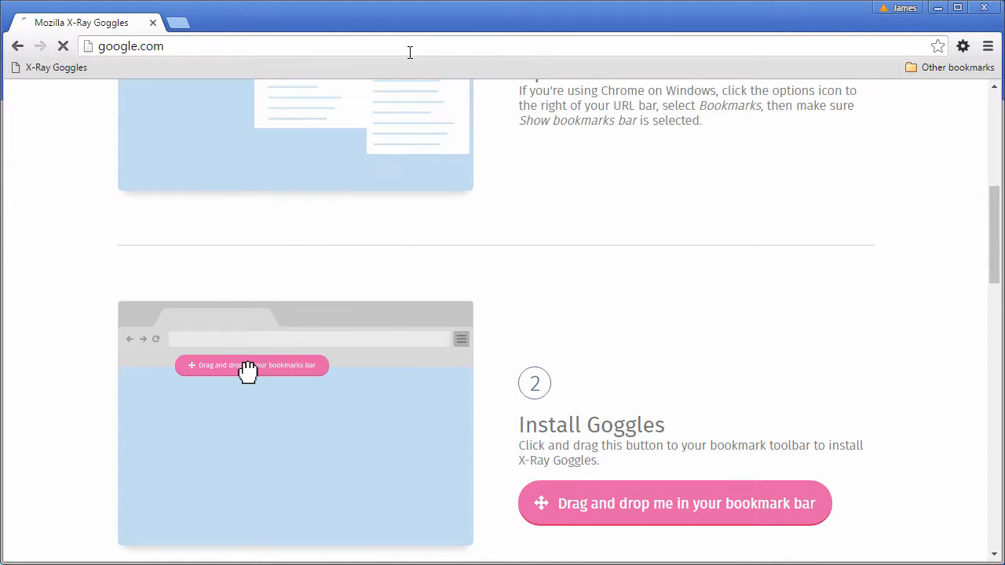
Load cnn.com and dismiss its Terms of Service banner
type("cnn.com")
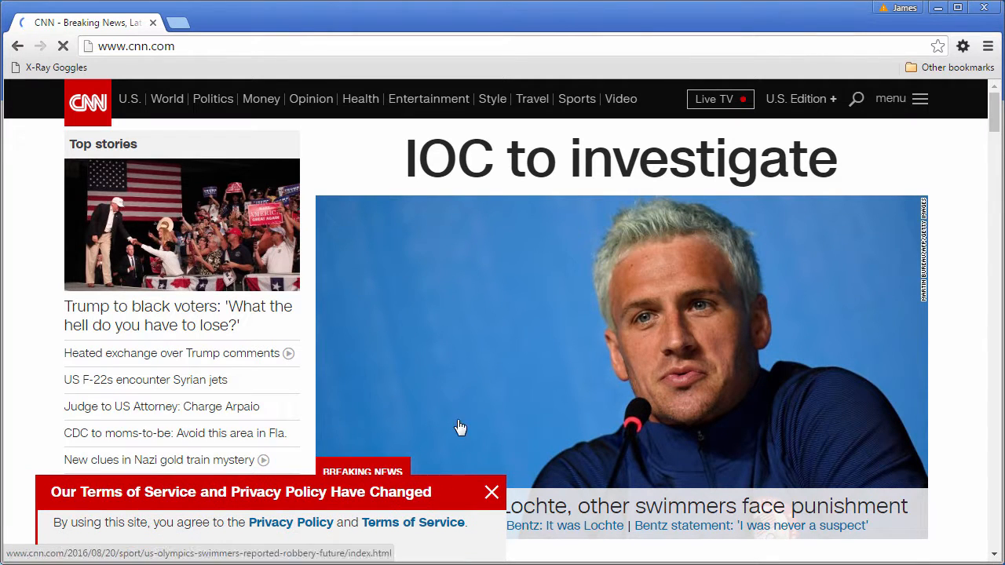
left_click(492, 493)
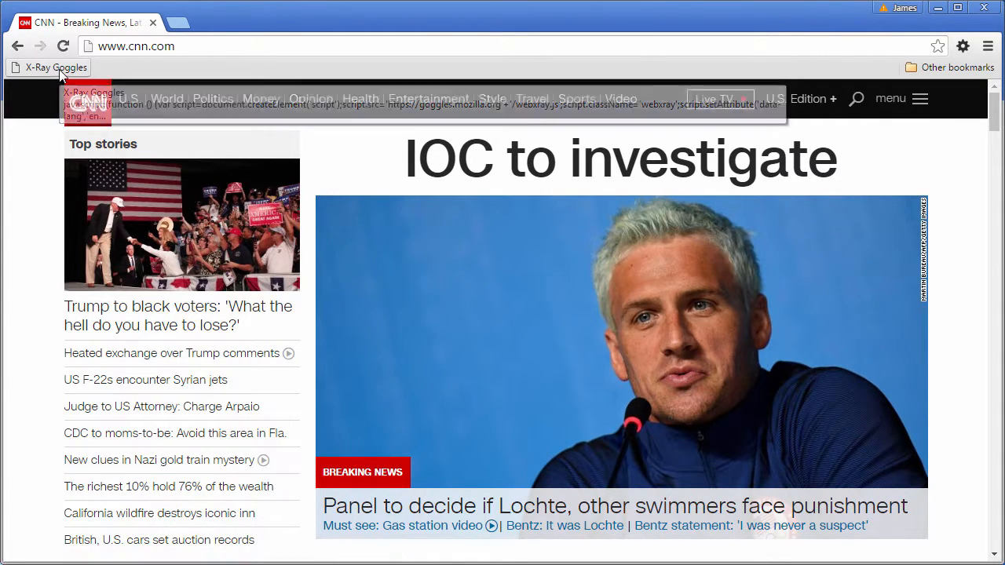
Activate X-Ray Goggles on CNN and rewrite the 'IOC to investigate' headline as 'OK...so I lied'
left_click(55, 67)
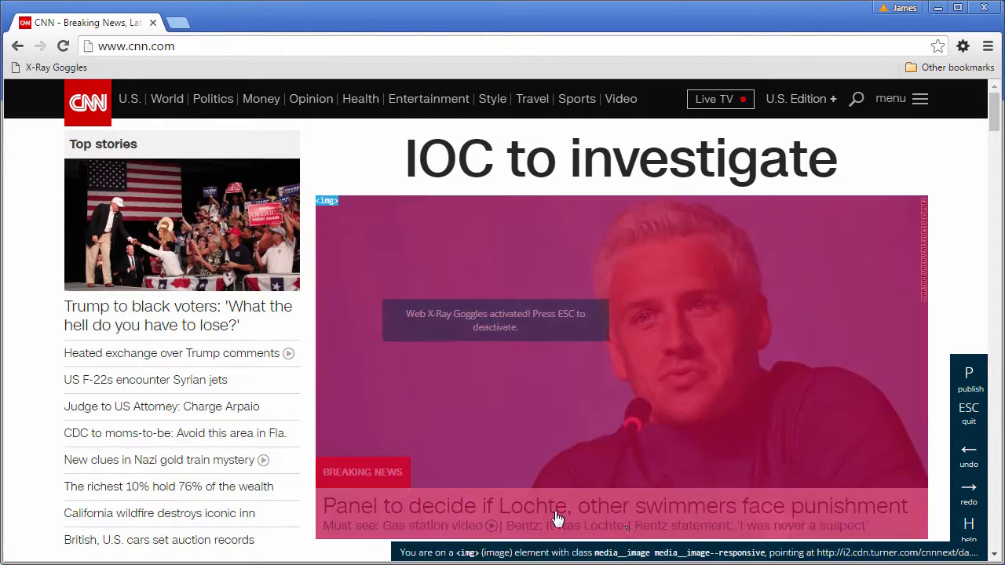
left_click(970, 452)
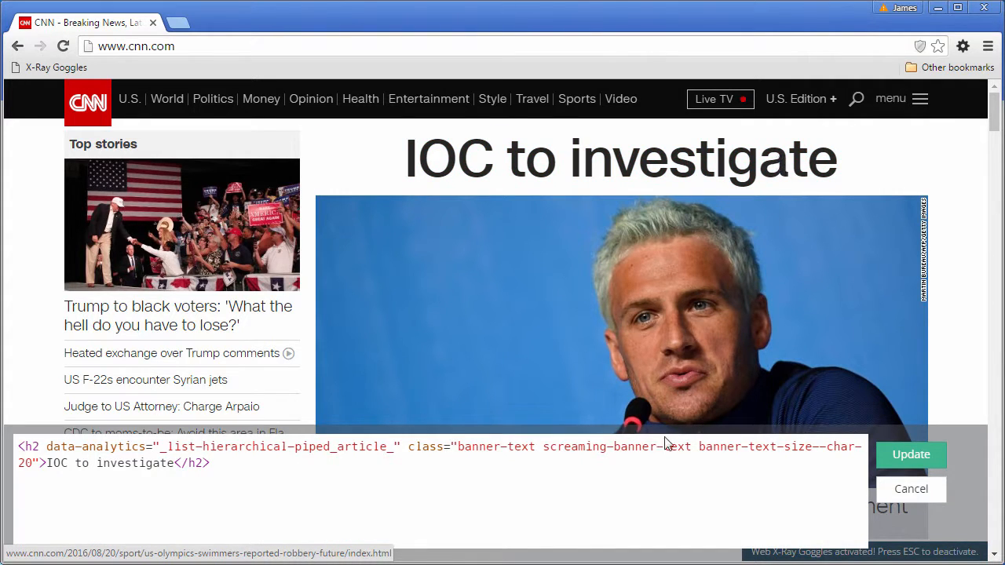
double_click(135, 463)
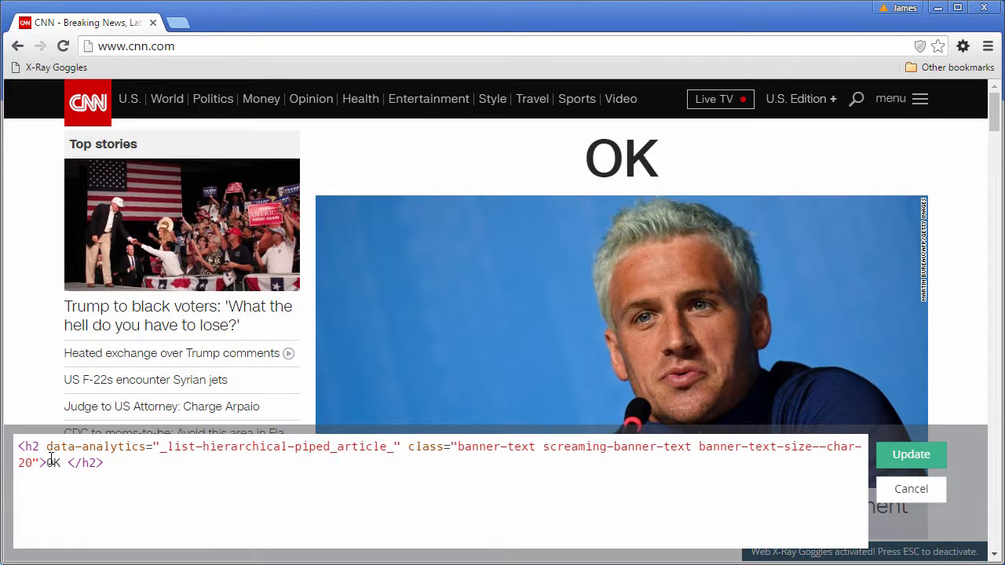
type("...so")
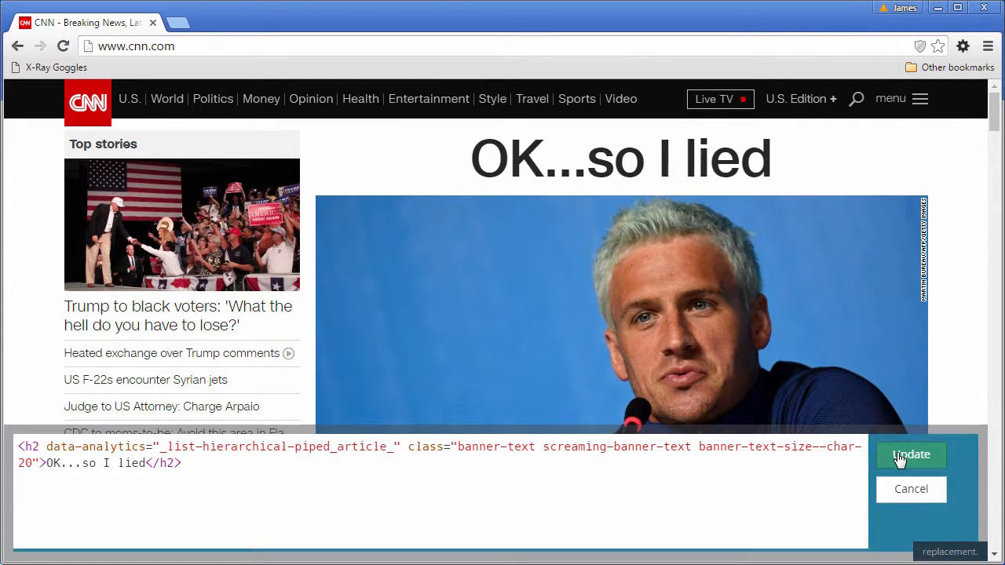
left_click(911, 456)
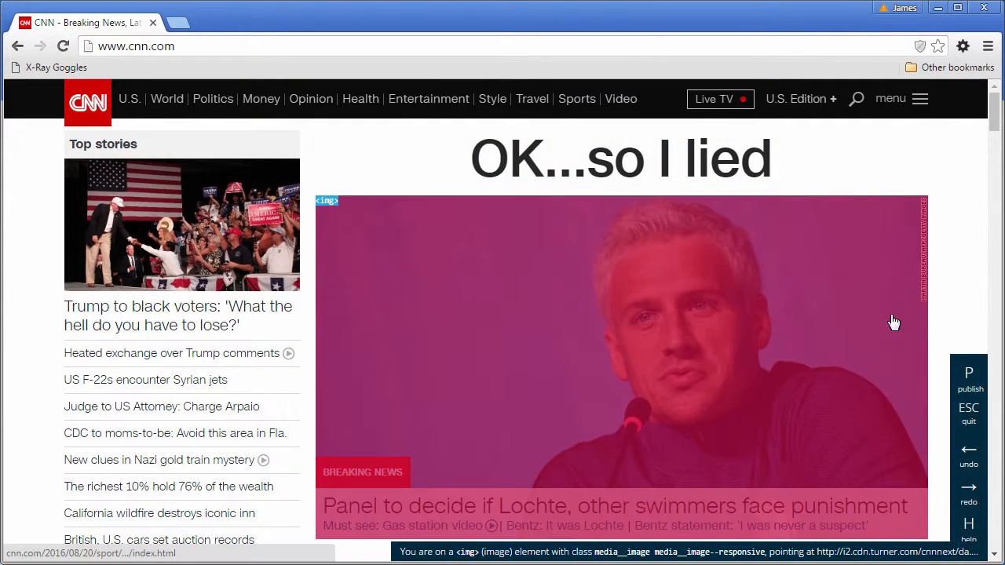
Scroll the CNN page down to the flood and Olympics stories
scroll("down", 3)
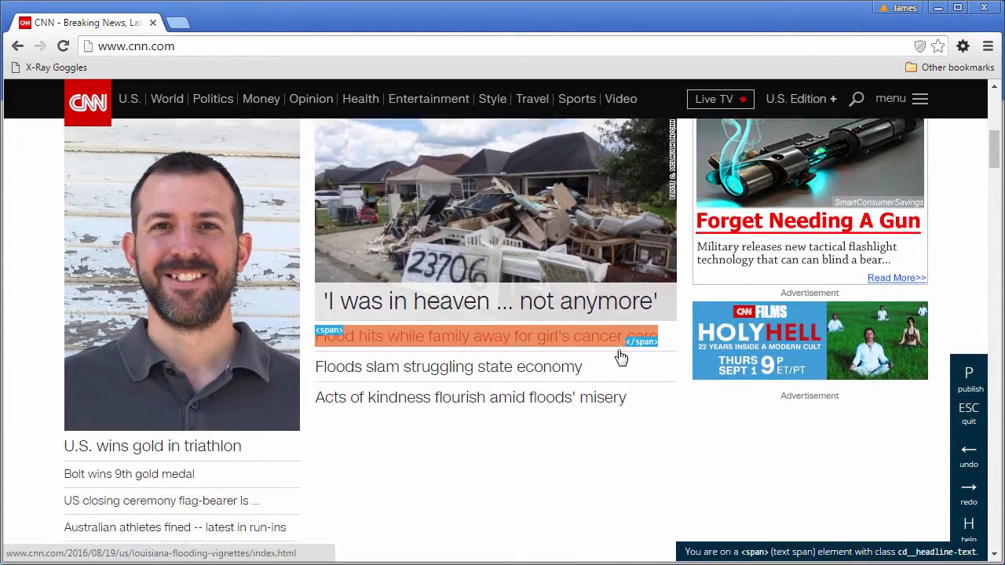
scroll("down", 3)
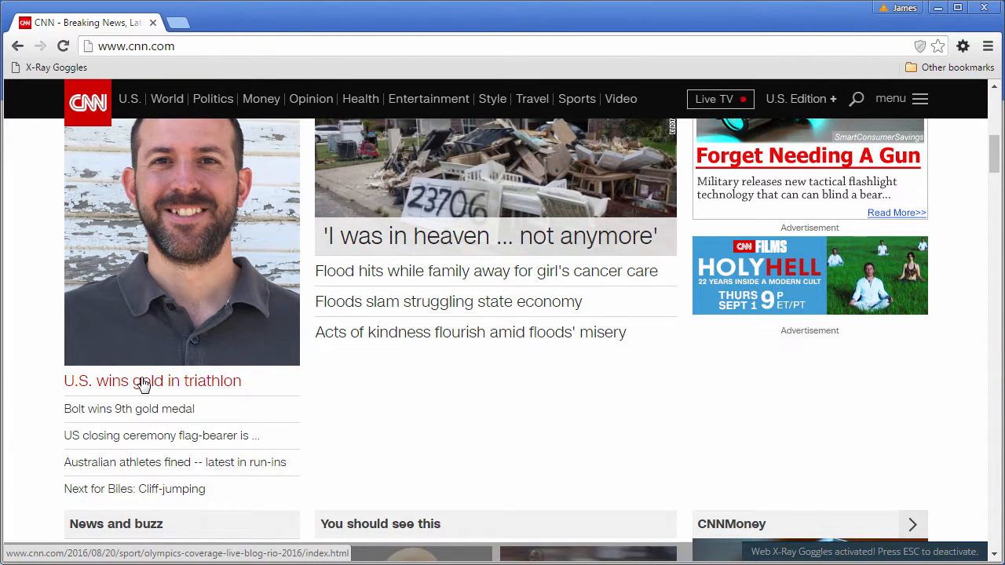
Replace 'U.S. wins gold in triathlon' with 'Local teacher cleared of all charges'
left_click(153, 381)
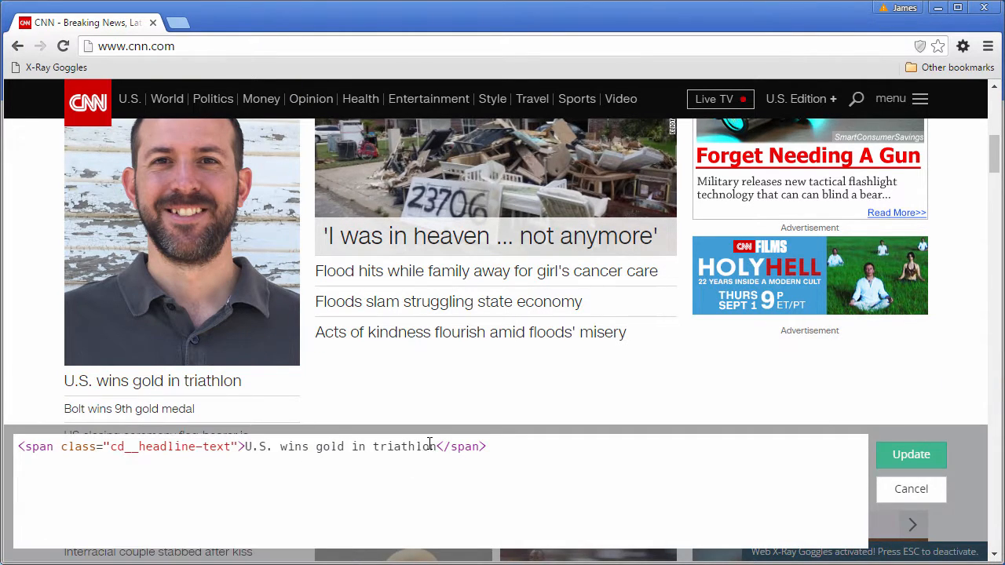
left_click_drag(246, 446, 436, 446)
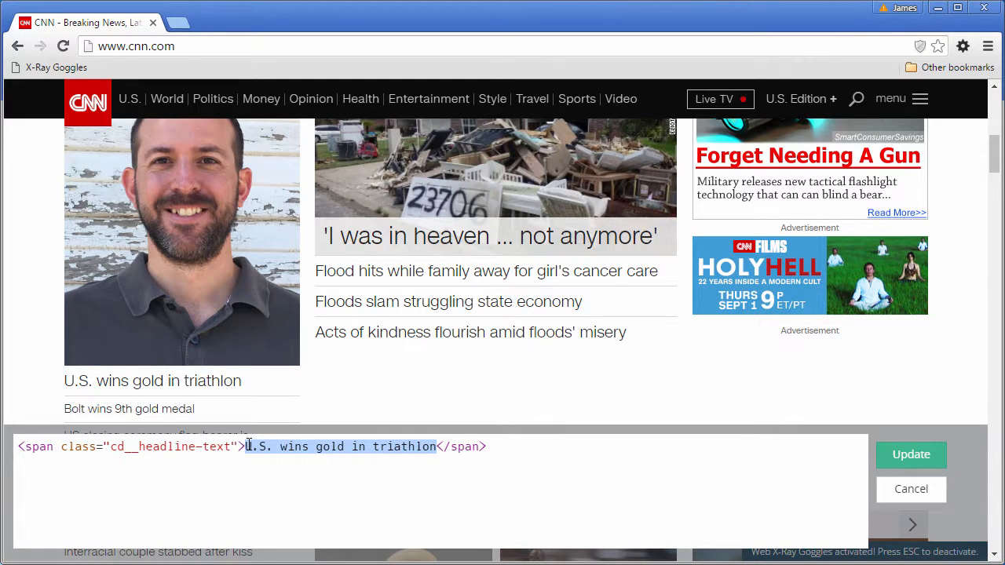
type("Local")
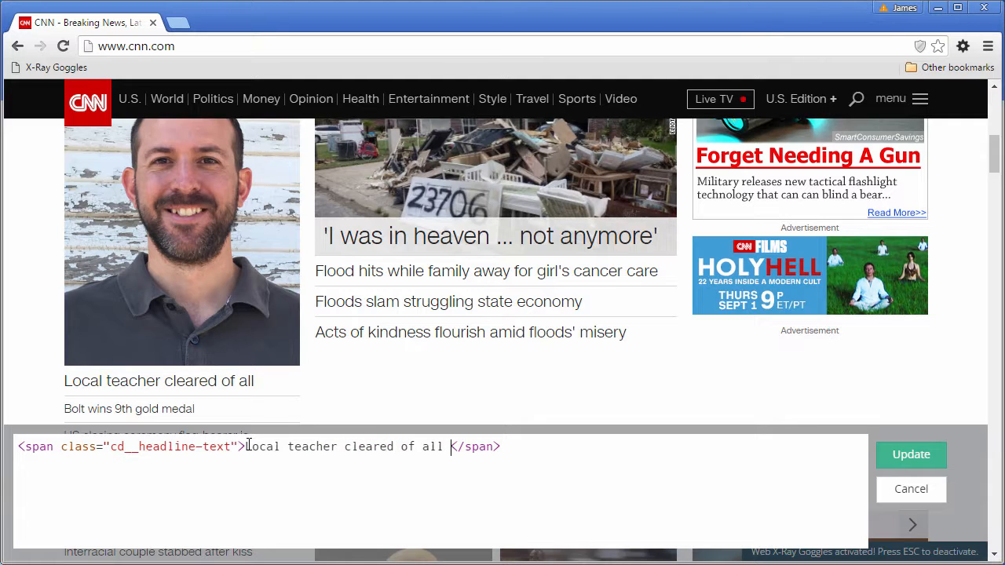
type("charges")
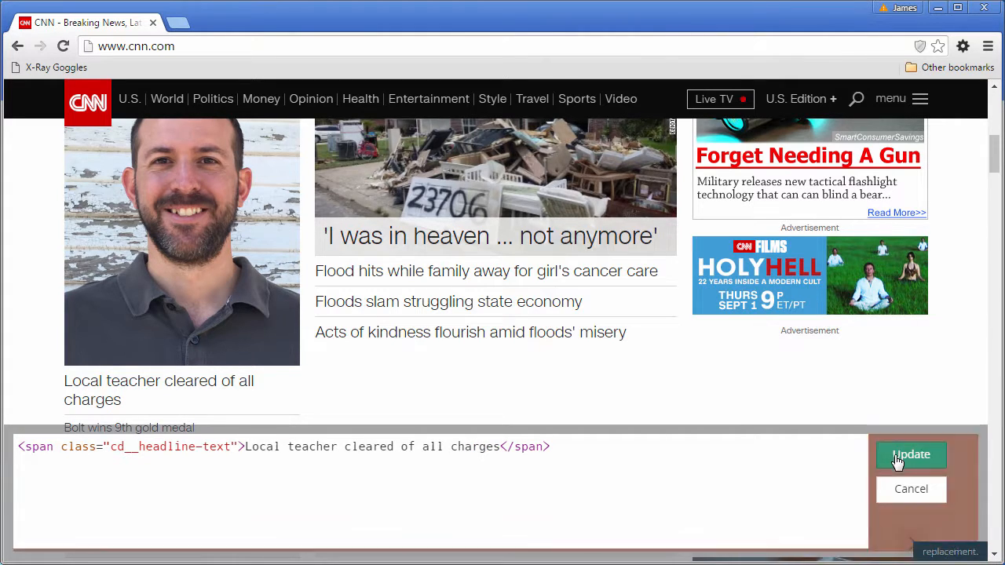
left_click(911, 454)
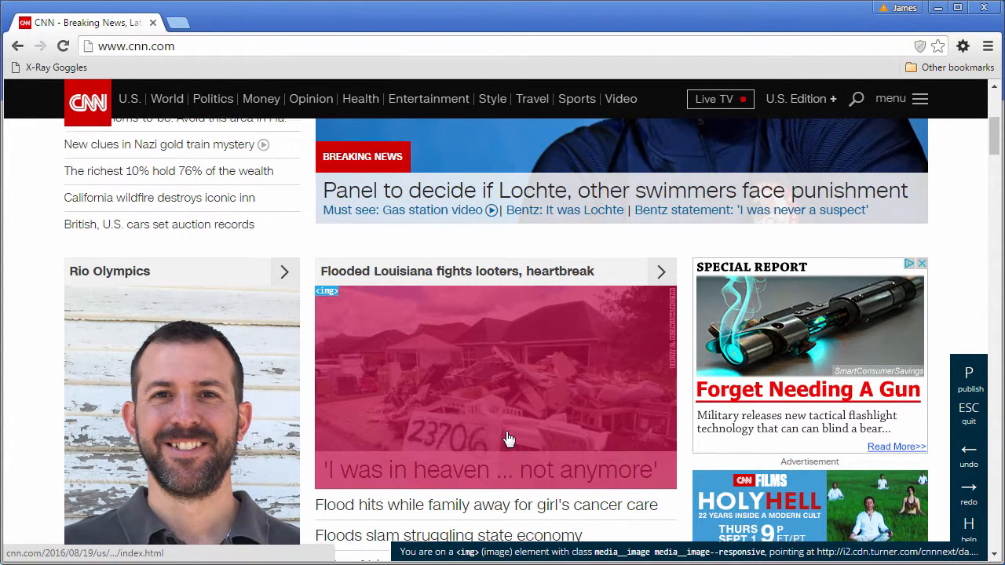
Reword the Trump headline to 'Why you no like me?', then start publishing via Sign in
scroll("up", 3)
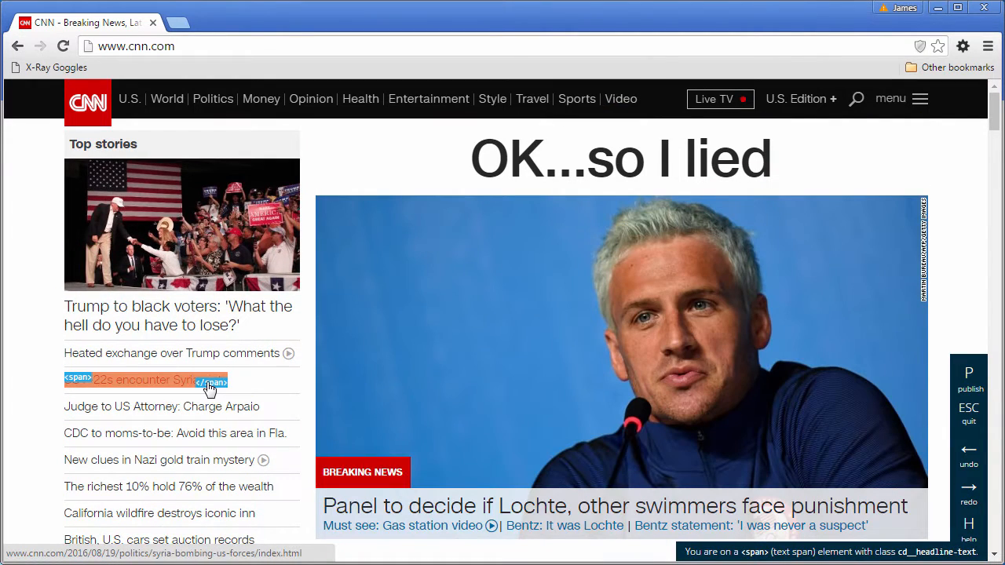
mouse_move(203, 316)
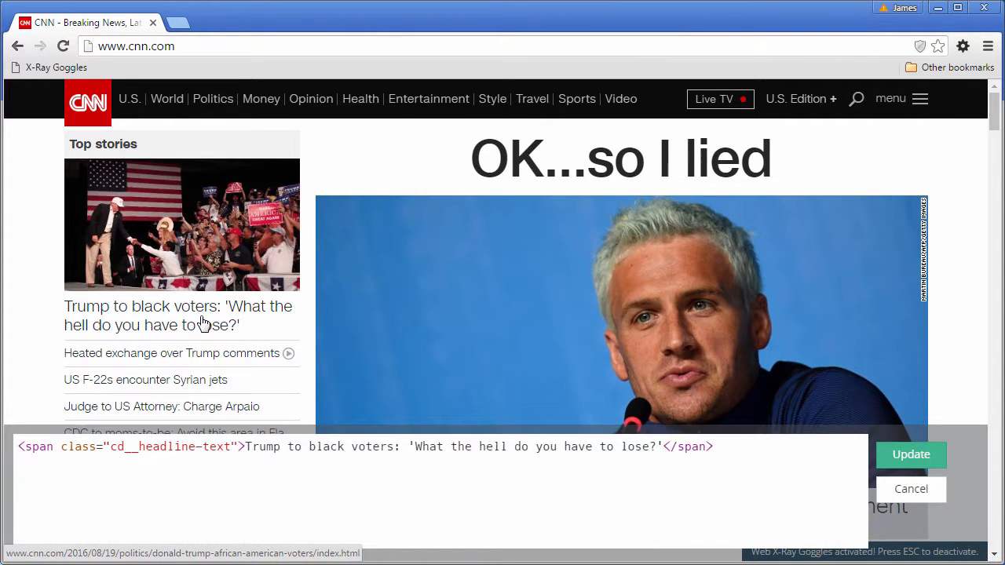
left_click(431, 447)
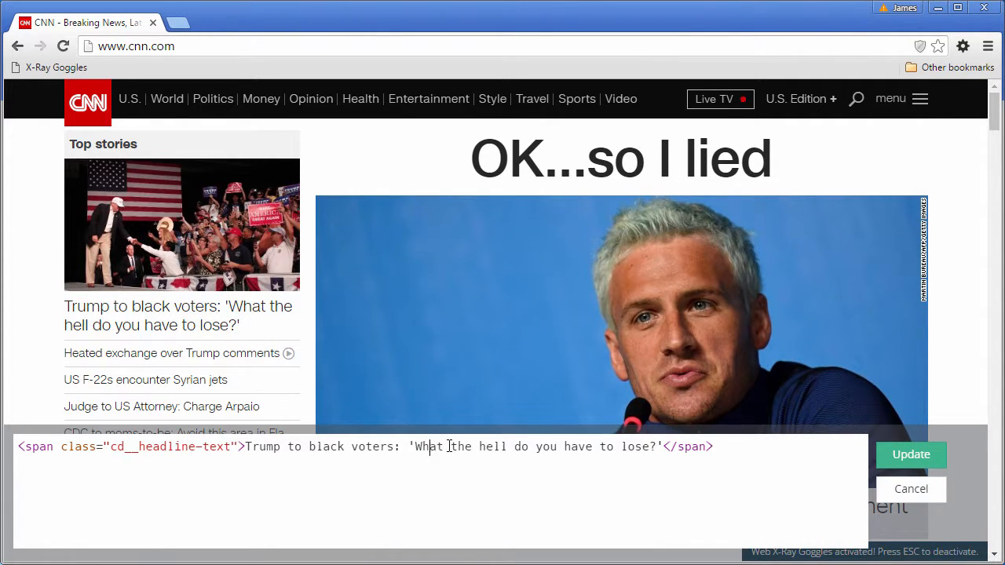
left_click_drag(422, 446, 650, 446)
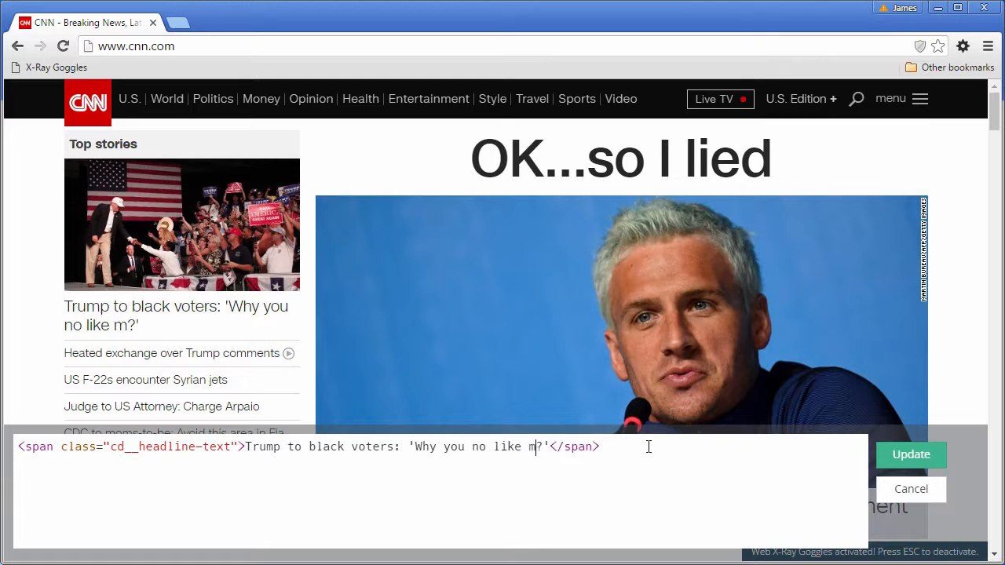
type("e")
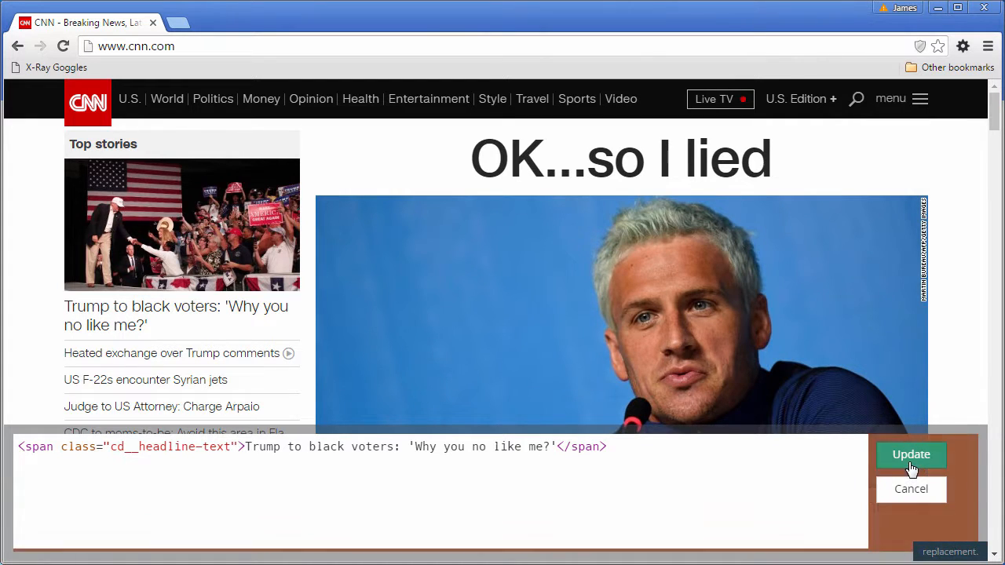
left_click(912, 455)
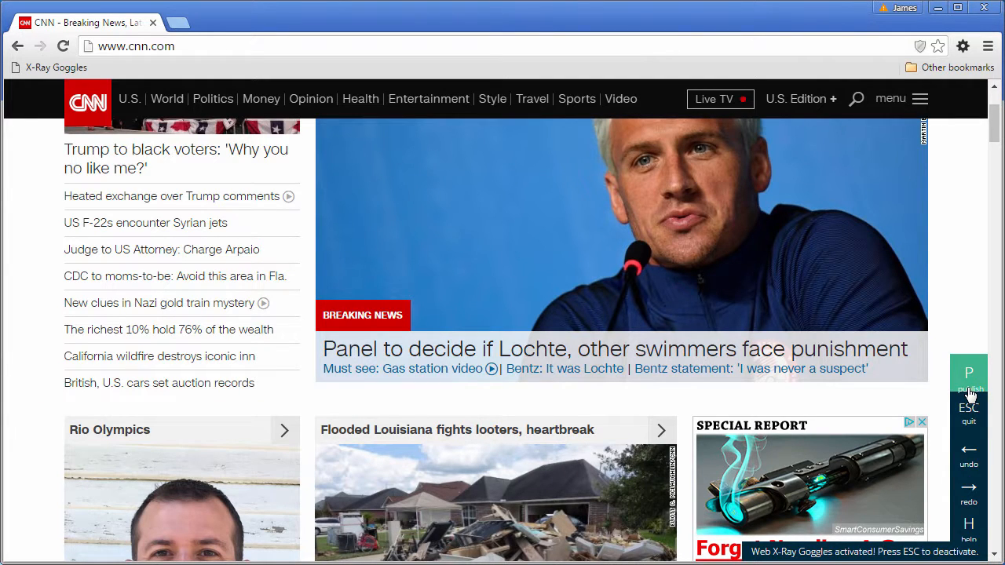
left_click(968, 381)
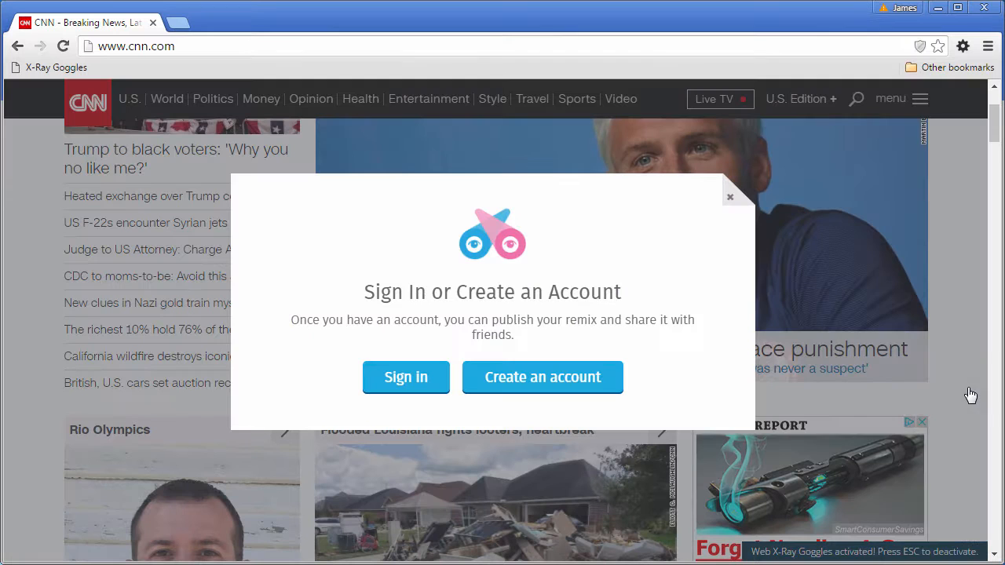
mouse_move(385, 318)
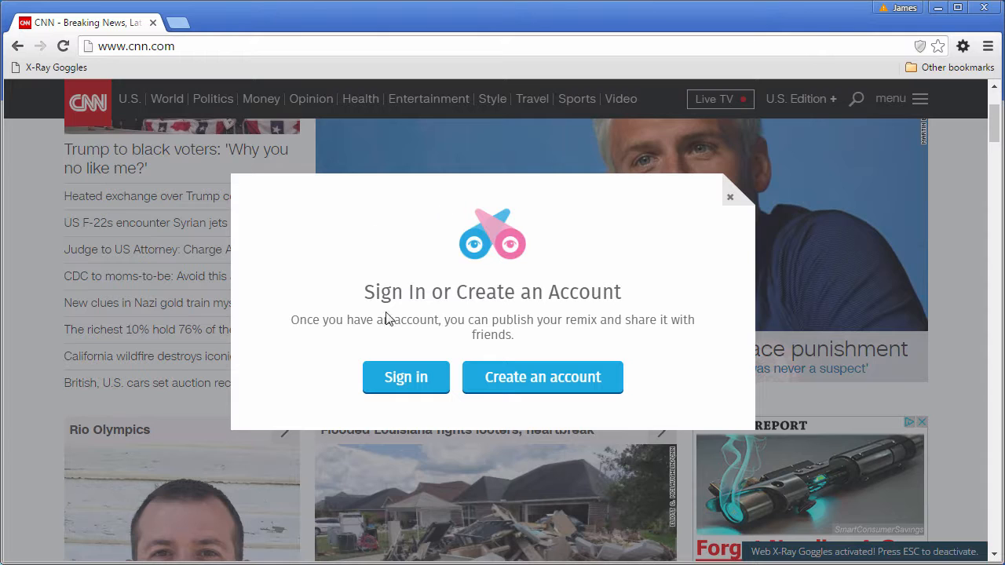
left_click(407, 377)
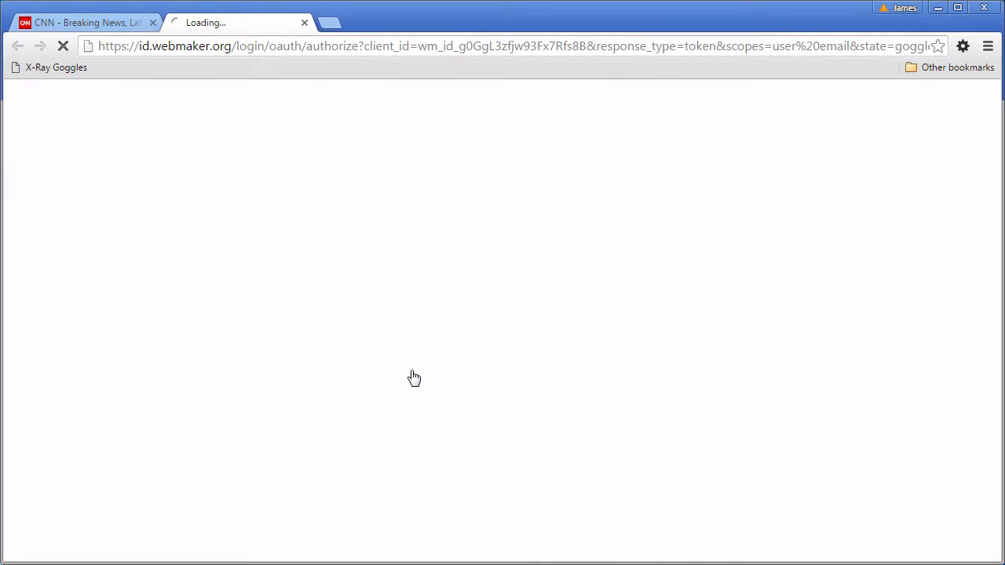
Log in to the Webmaker account with username and password
left_click(434, 372)
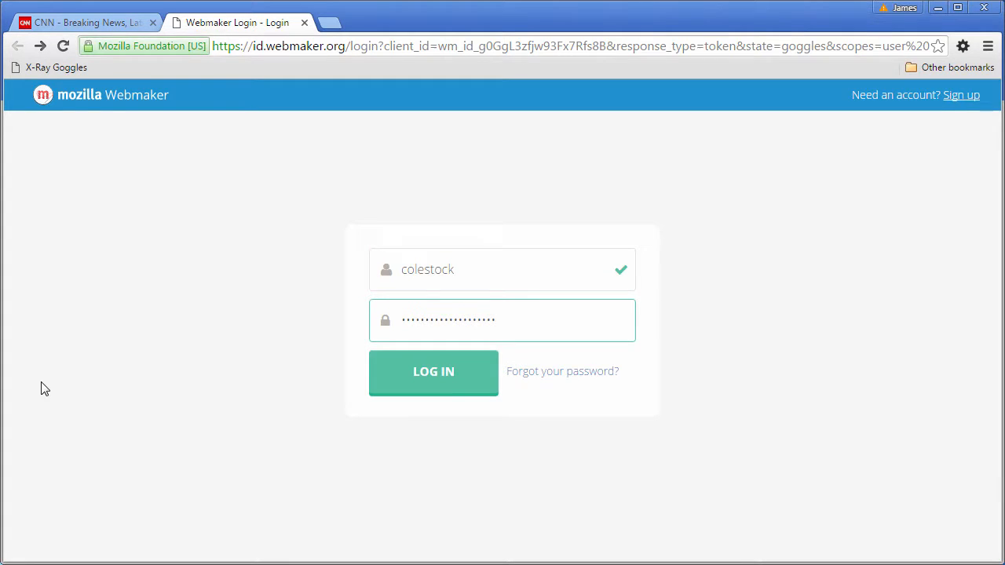
left_click(434, 371)
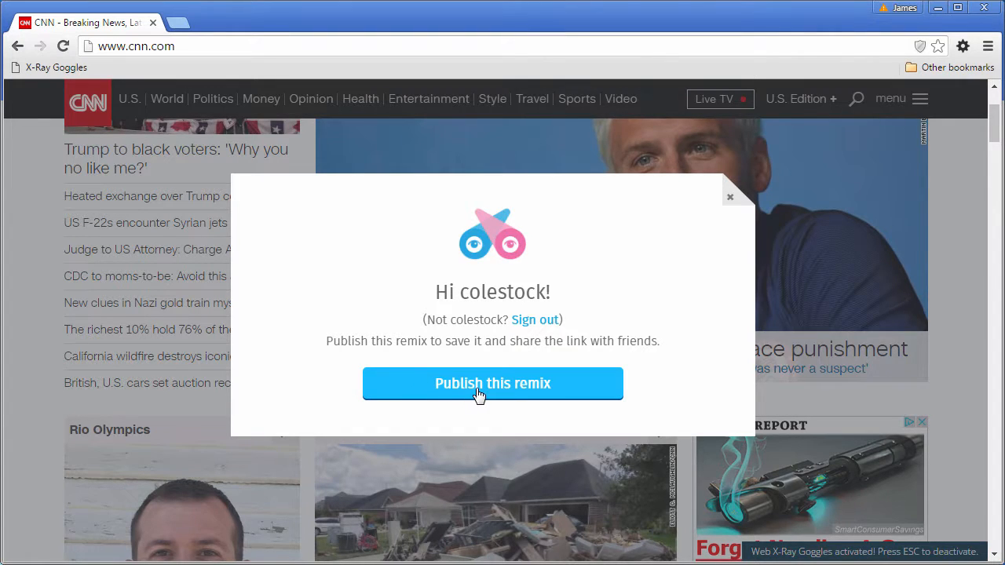
Publish the remix, then open and scroll its live thimbleprojects.org page
left_click(493, 384)
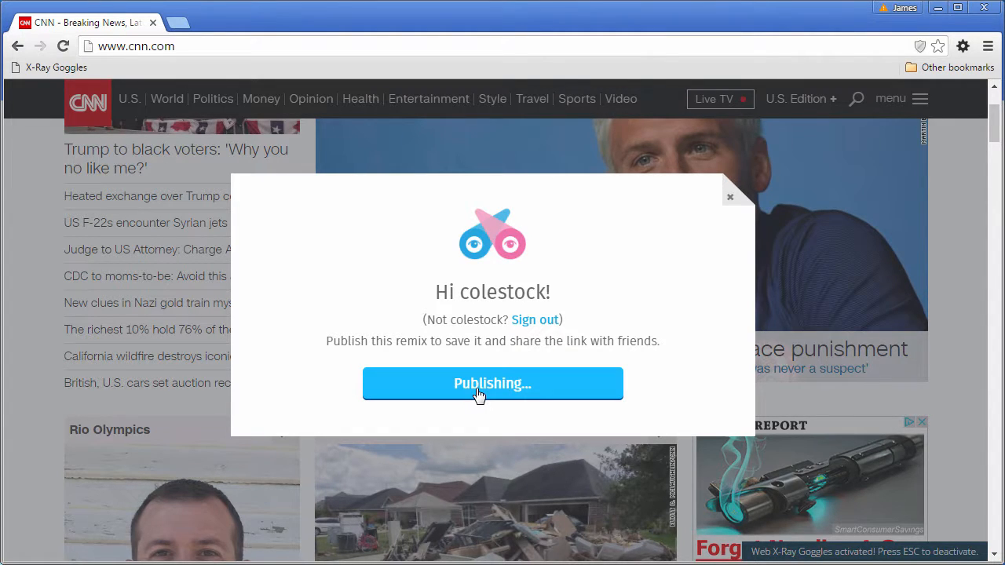
left_click(493, 383)
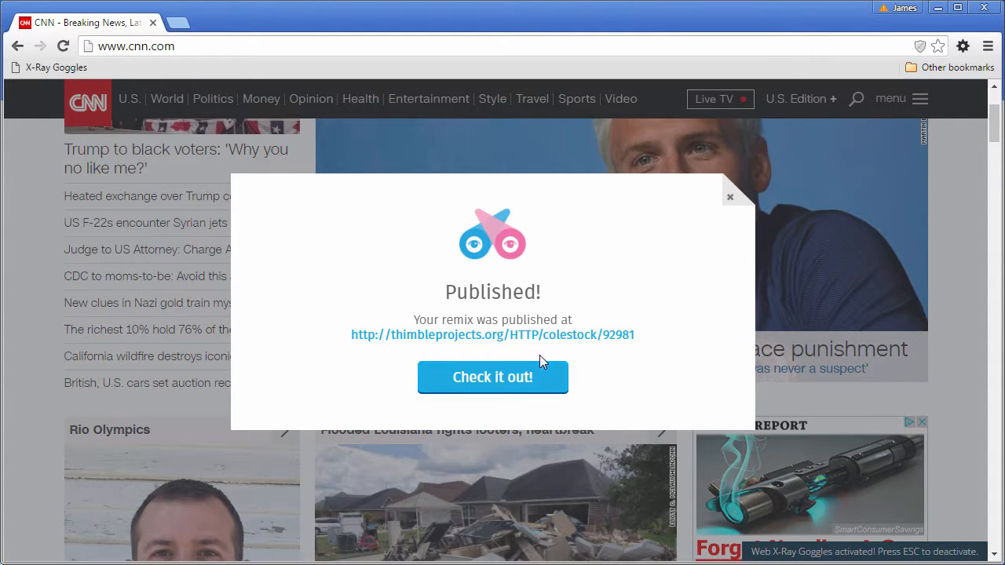
mouse_move(506, 396)
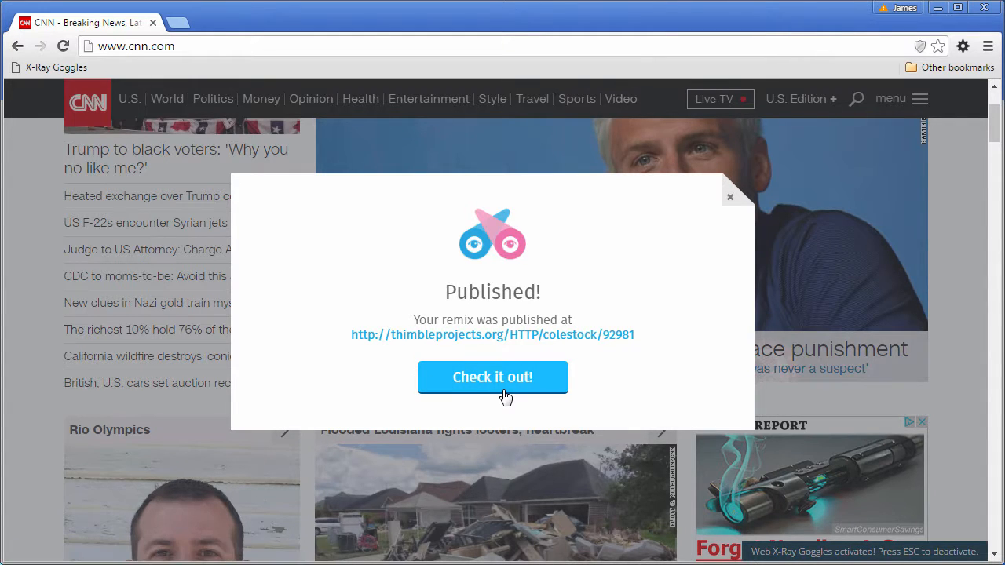
left_click(493, 377)
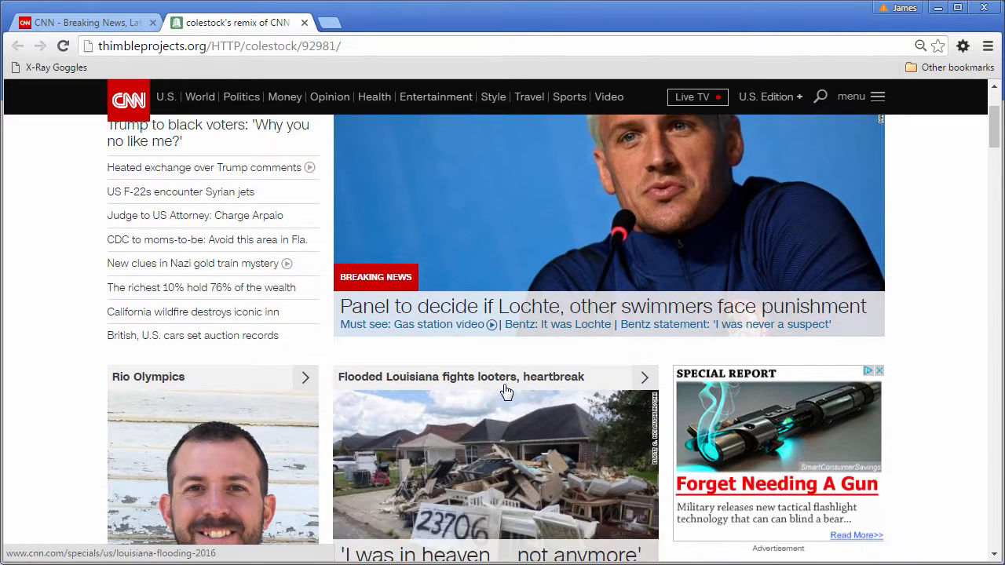
scroll("down", 3)
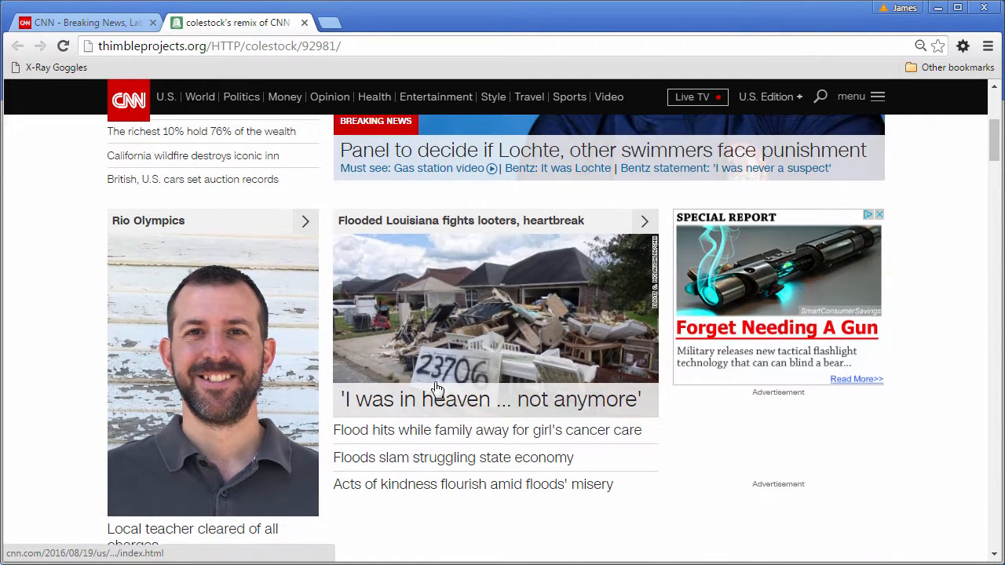